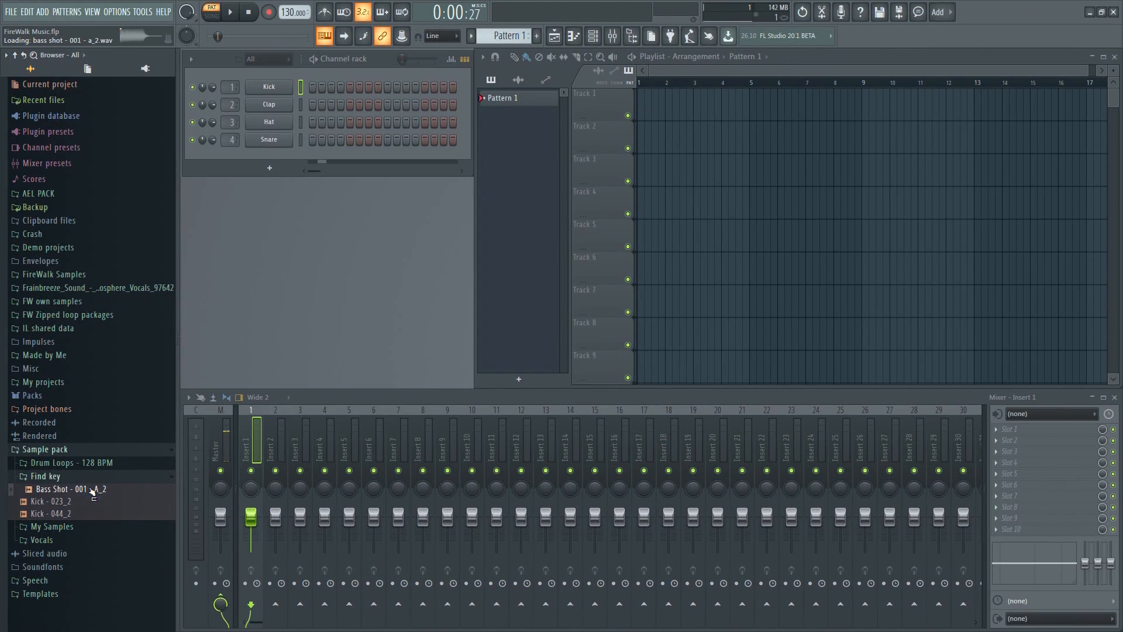
- Drag the Bass Shot - 001 - A_2 sample from the Browser onto Track 1
drag(71, 488, 644, 137)
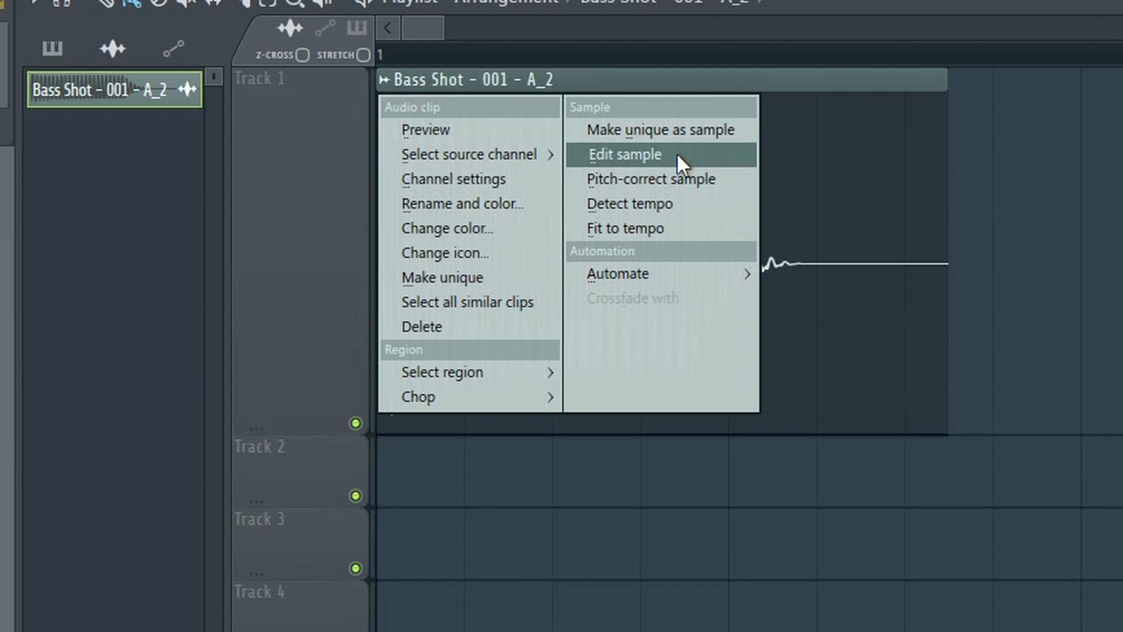
- Open the Bass Shot clip's sample in Edison from the clip menu
click(625, 154)
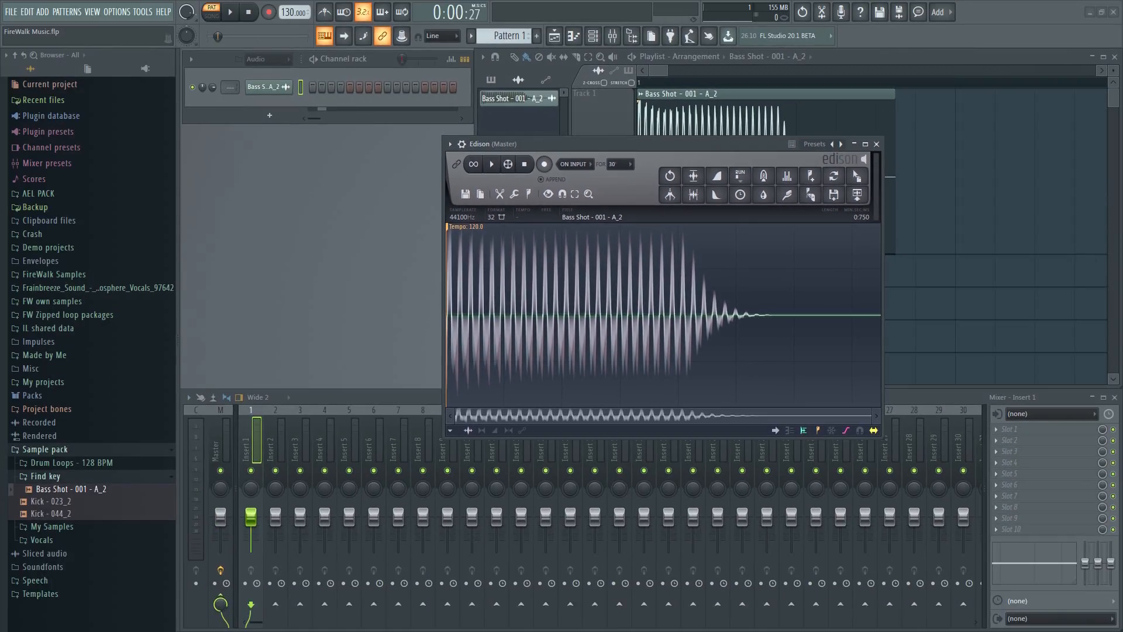
- Close Edison and reopen the Bass Shot sample in Edison via its channel options
click(876, 144)
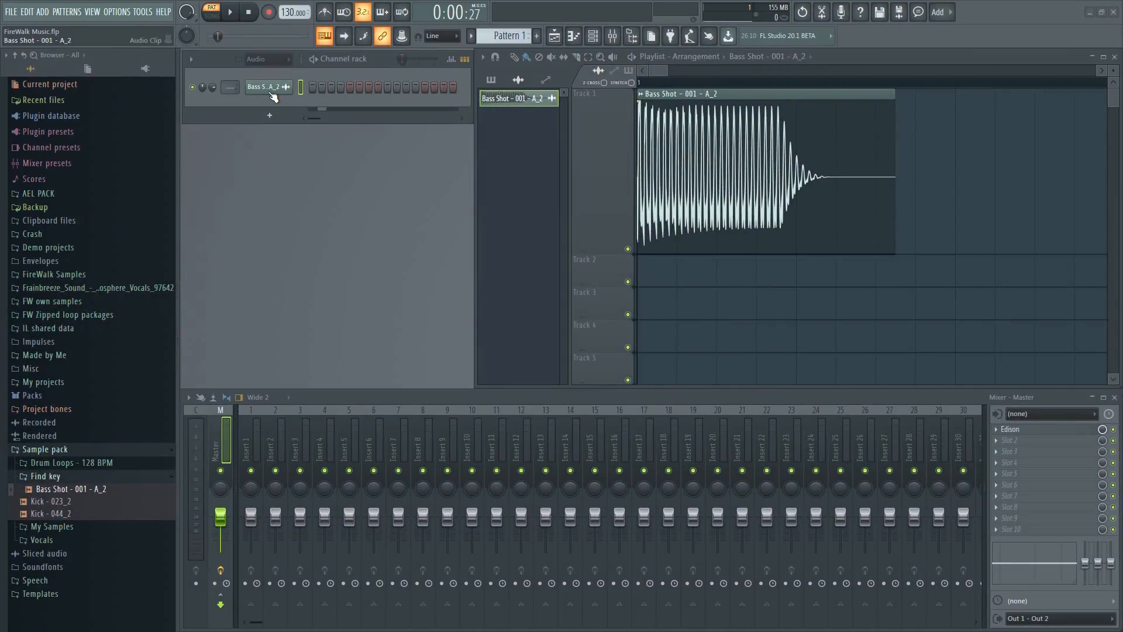
click(267, 87)
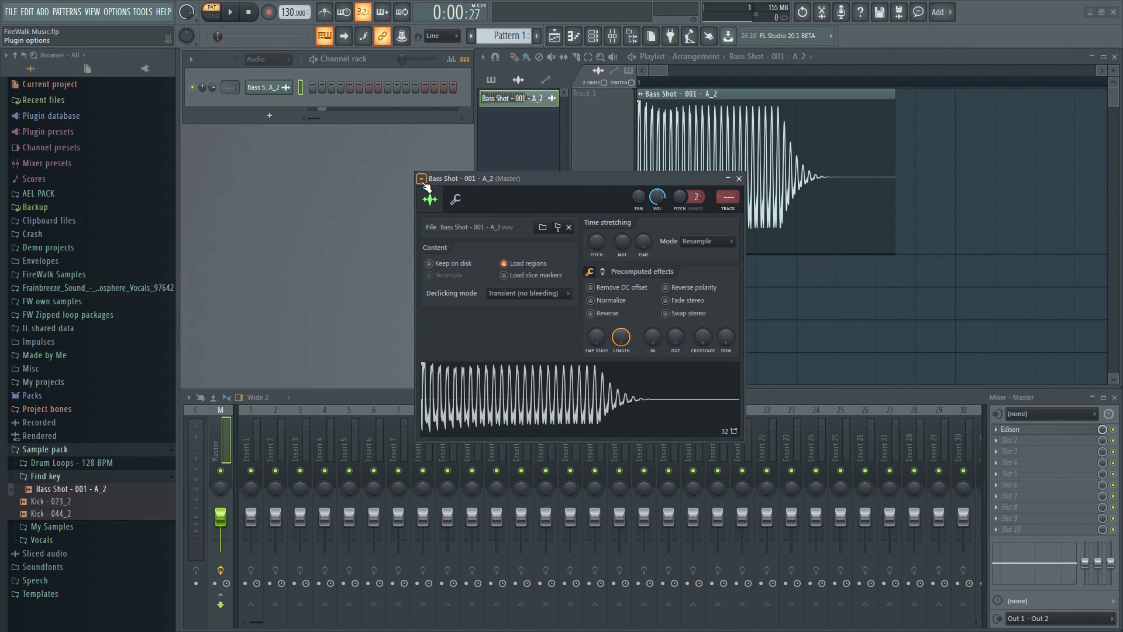
click(421, 178)
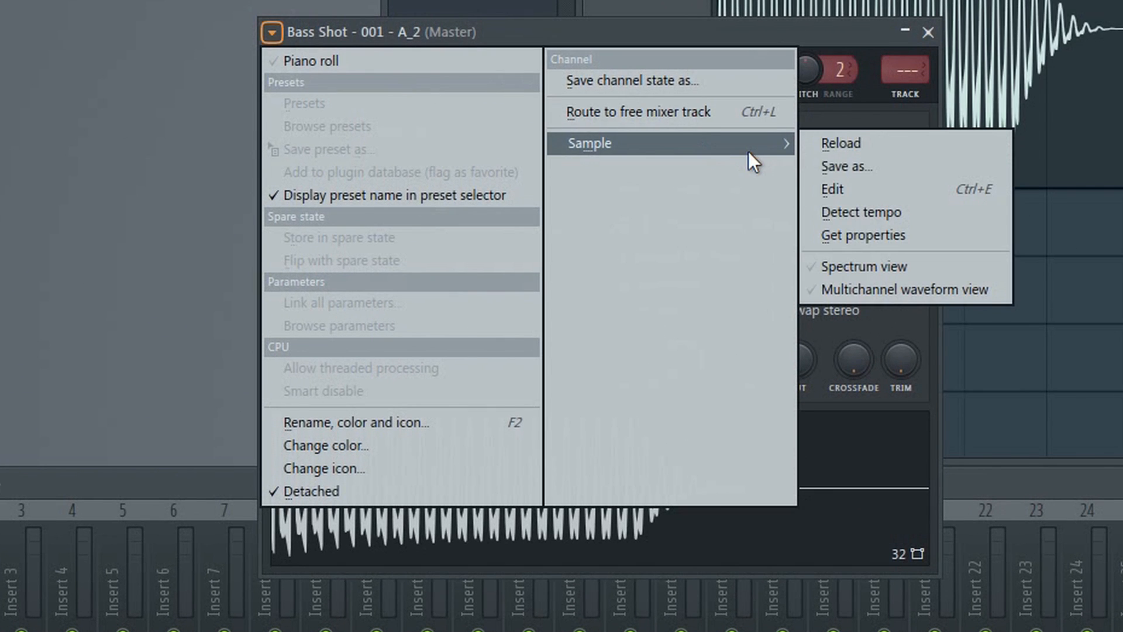
click(833, 189)
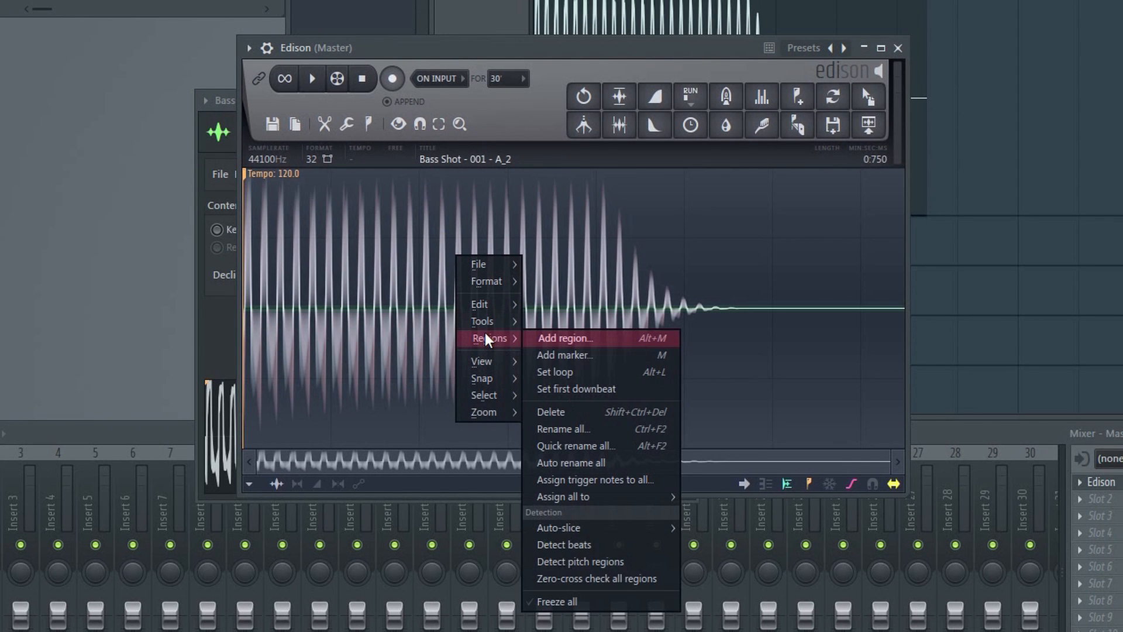
mouse_move(580, 561)
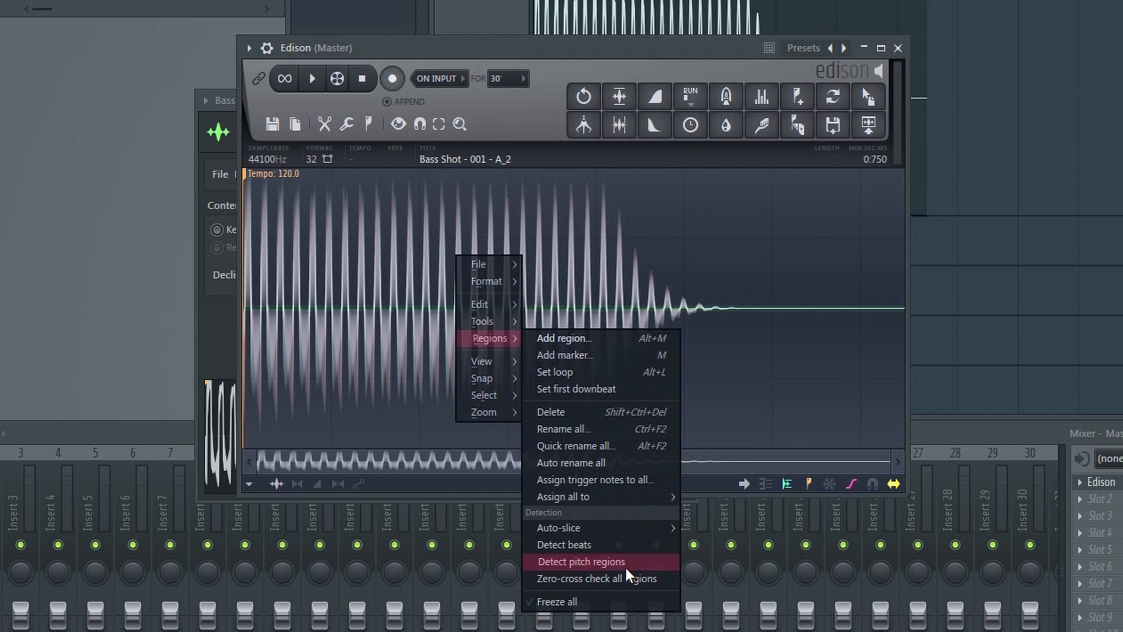
- Run Detect pitch regions on the Bass Shot waveform to mark an A2 region
click(580, 561)
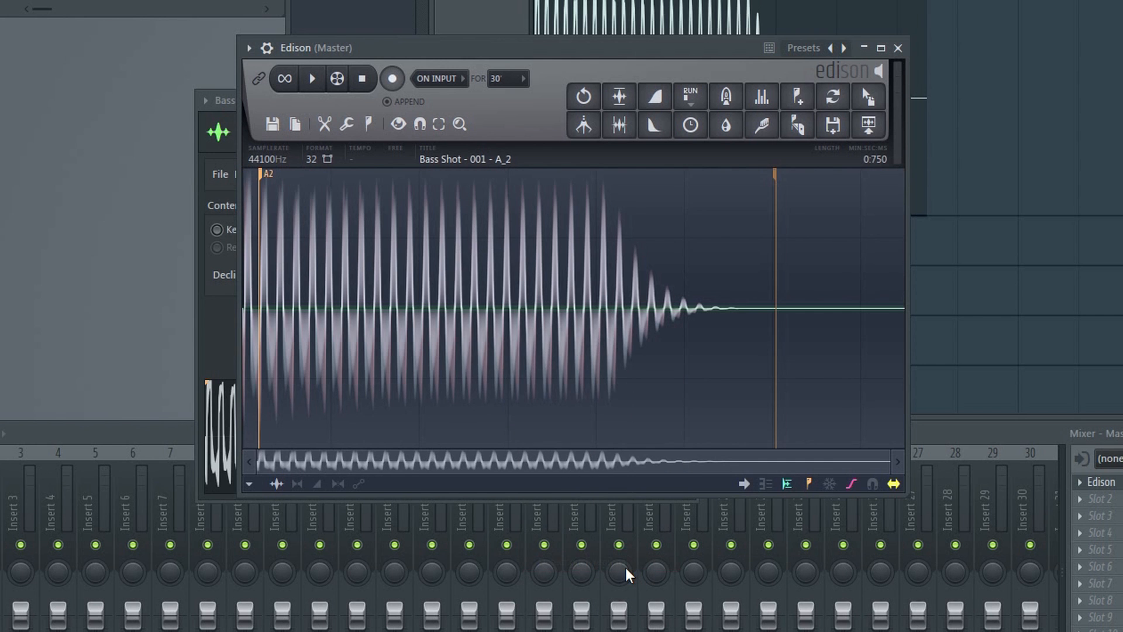